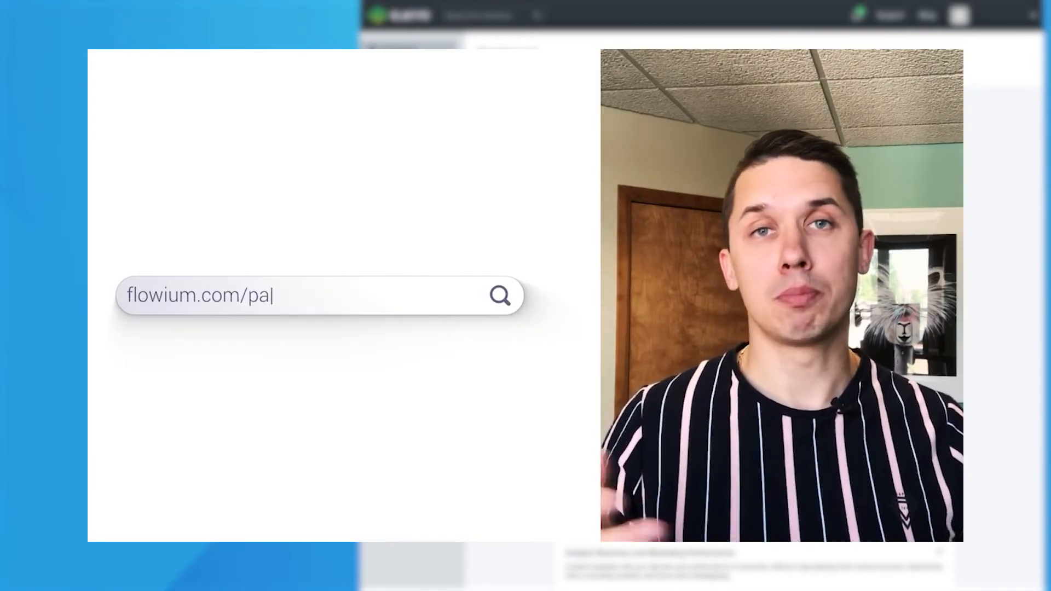
Create a 'test' Welcome Series flow triggered by Website Global SignUp.
type("rtner")
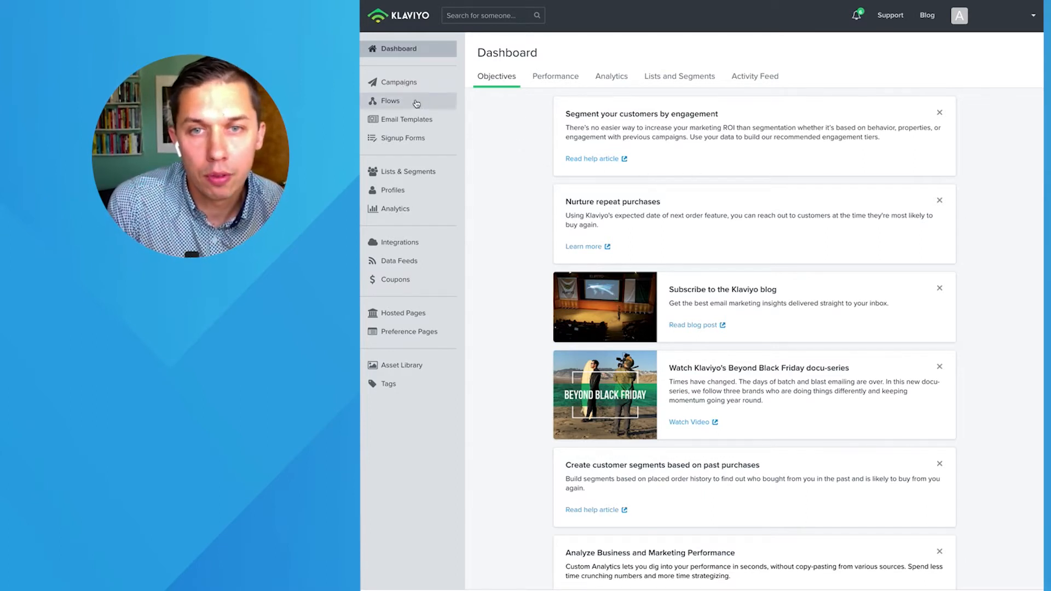
left_click(391, 101)
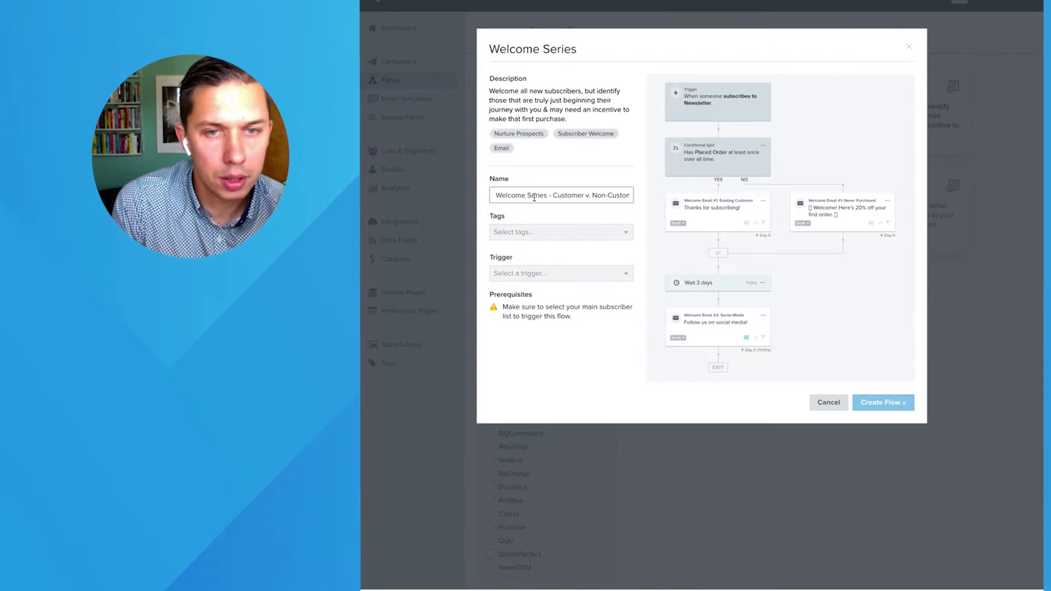
type("test")
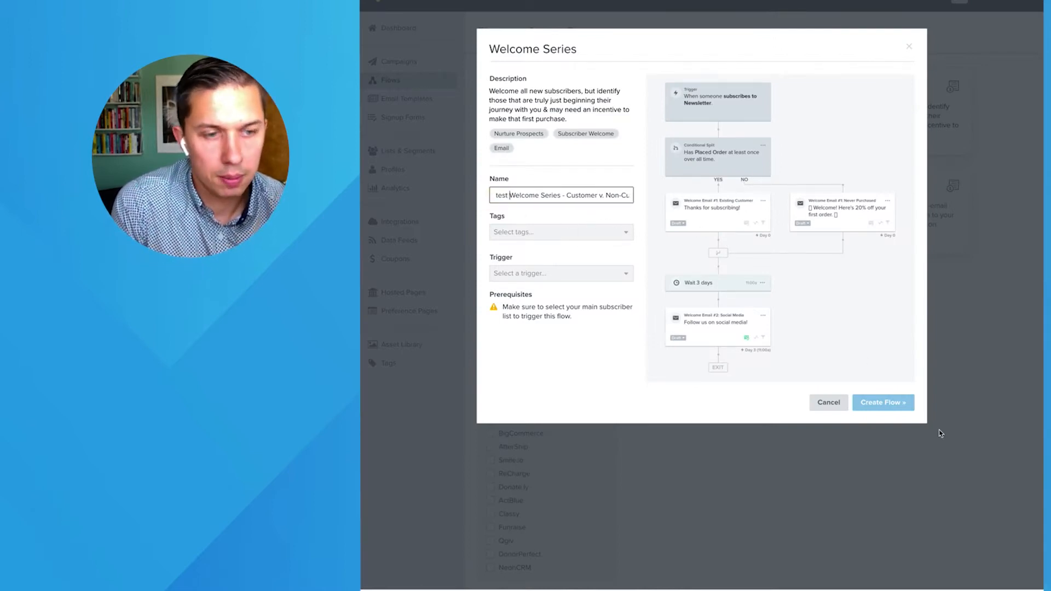
left_click(561, 273)
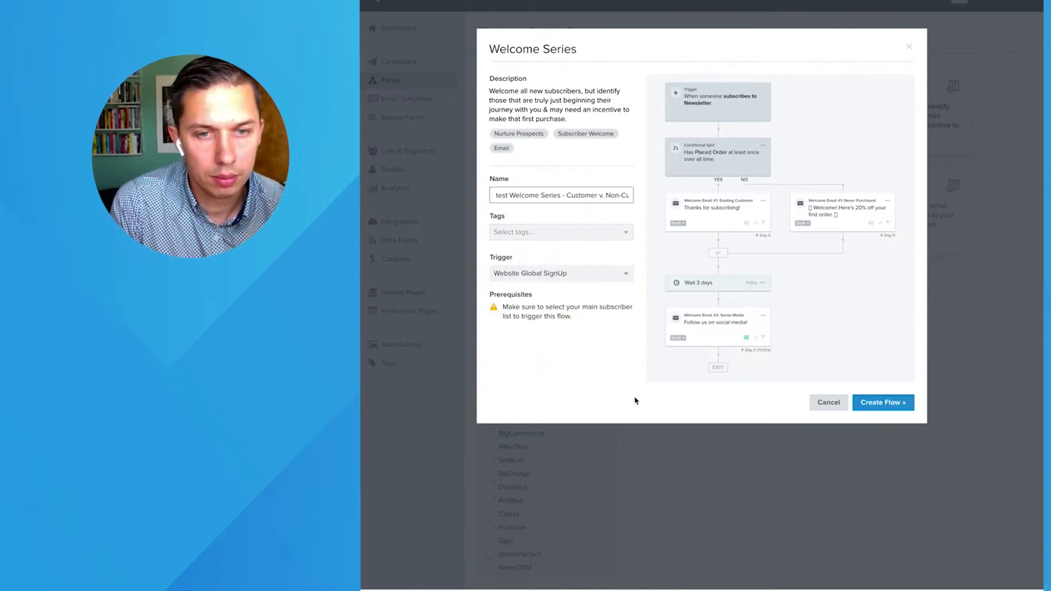
left_click(883, 402)
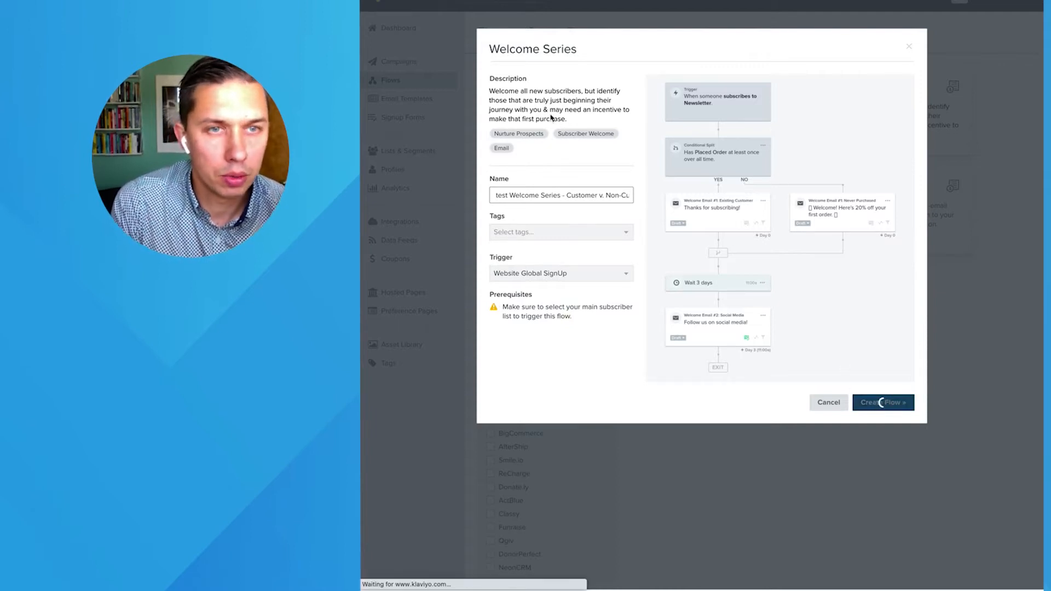
left_click(884, 402)
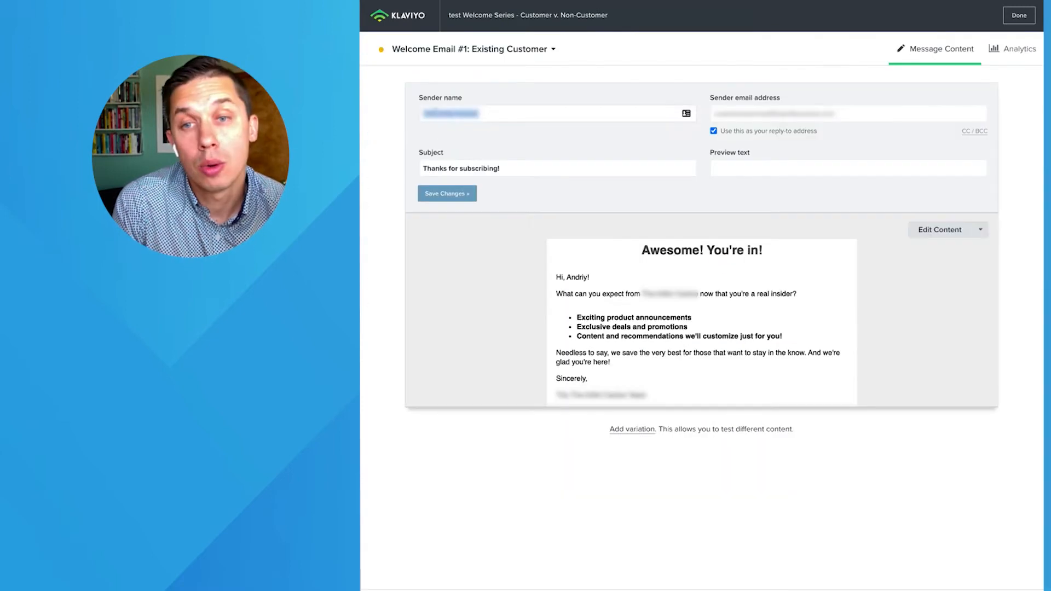
mouse_move(948, 289)
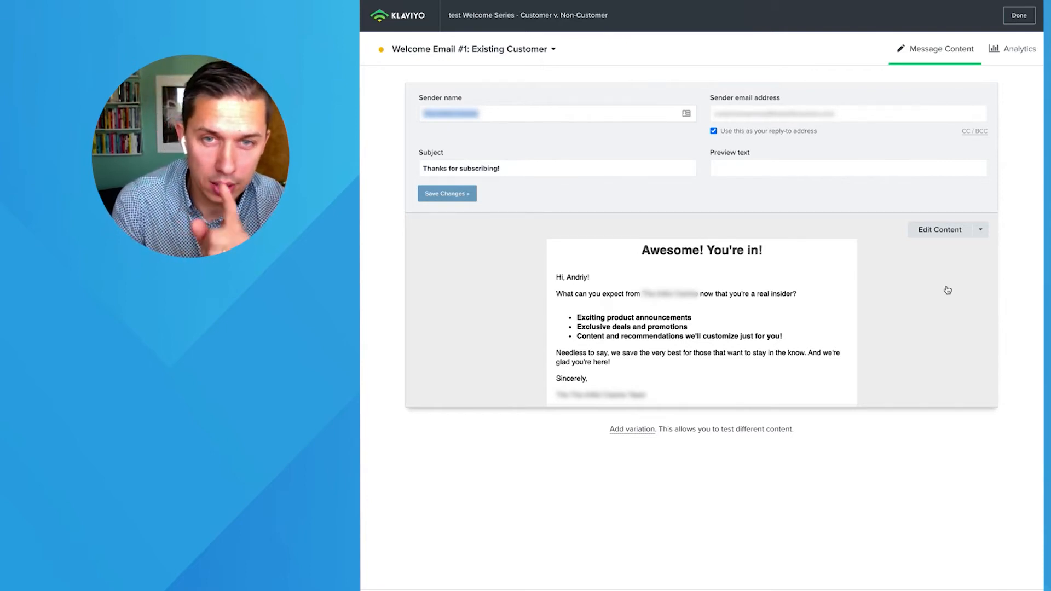
Edit the content of Welcome Email #1: Existing Customer.
left_click(940, 229)
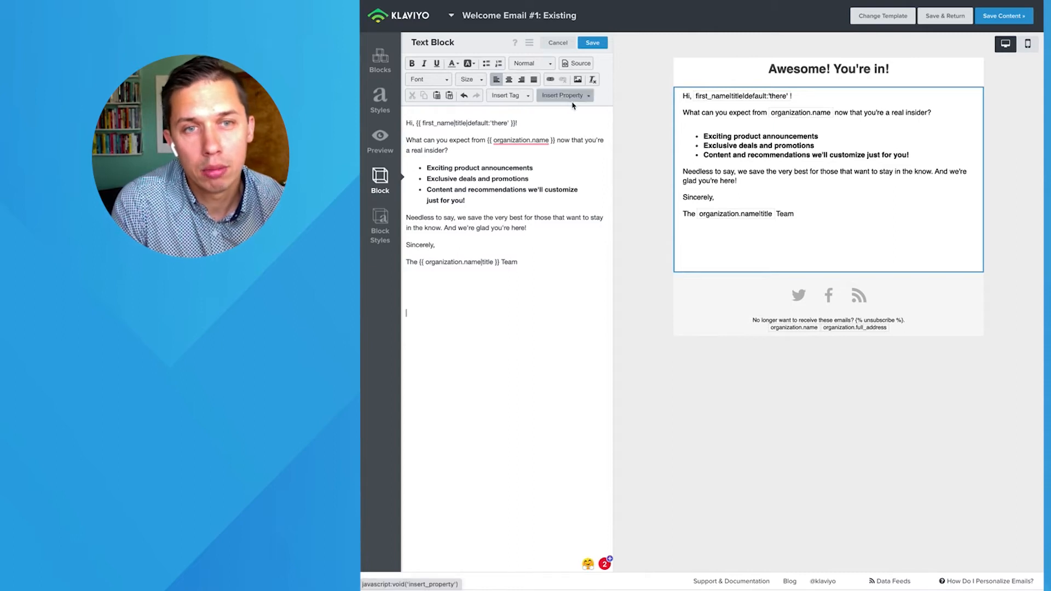
Insert the First Name and $city profile properties into the text block.
left_click(564, 95)
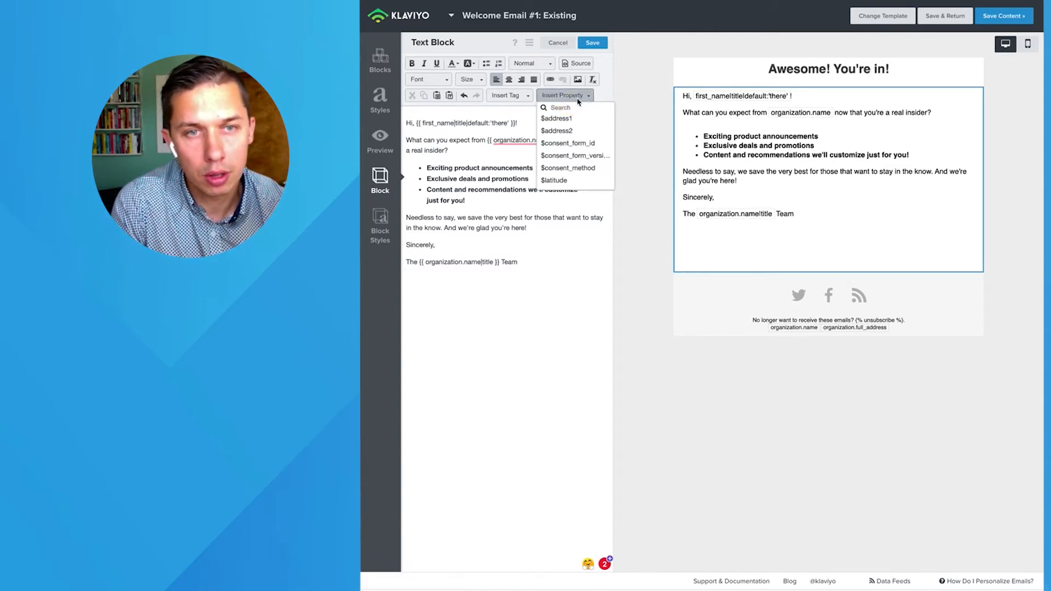
type("firs")
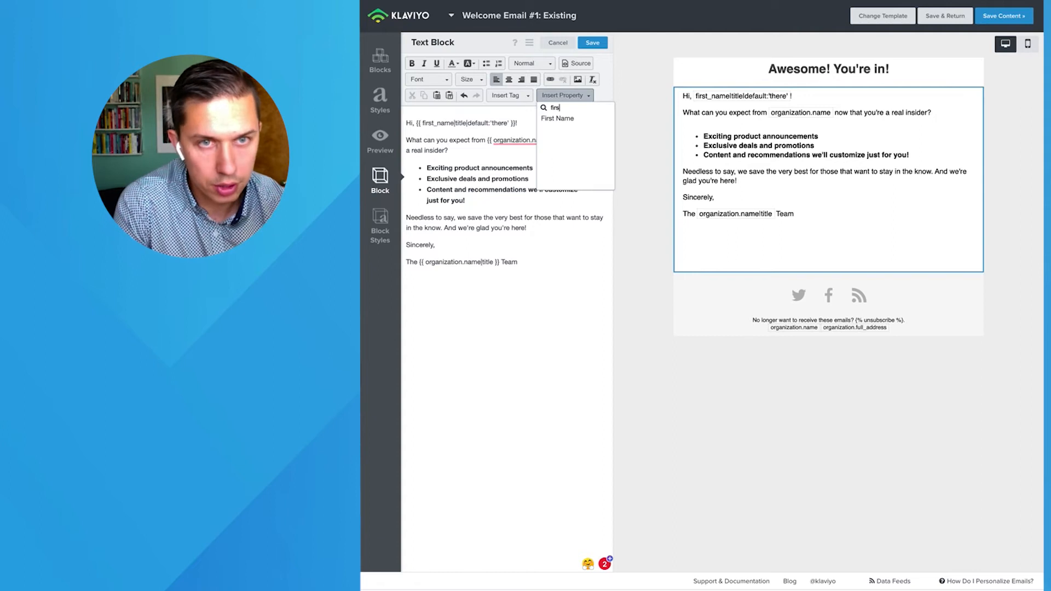
left_click(557, 119)
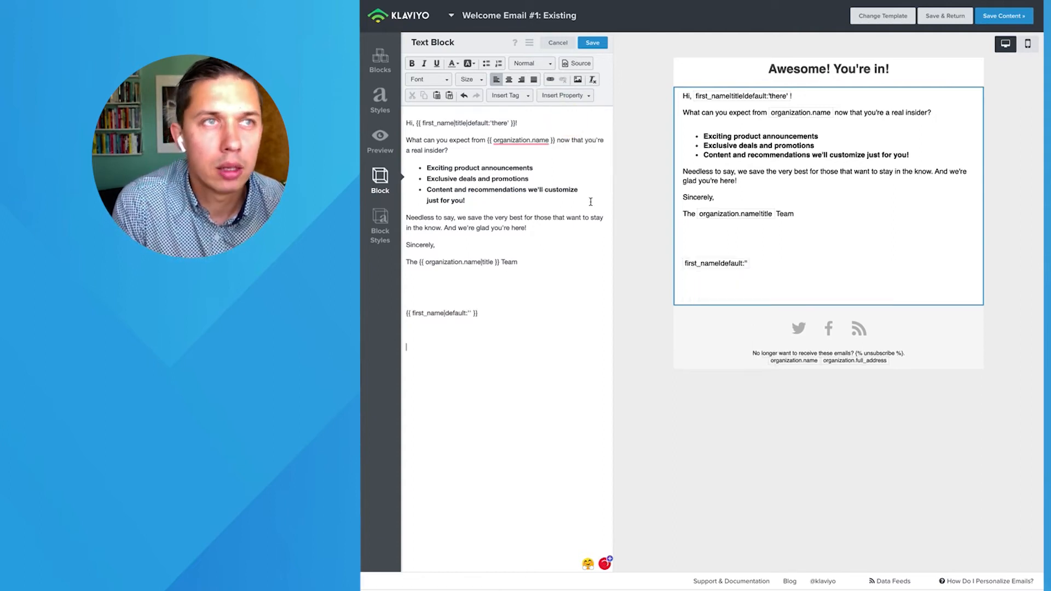
left_click(565, 95)
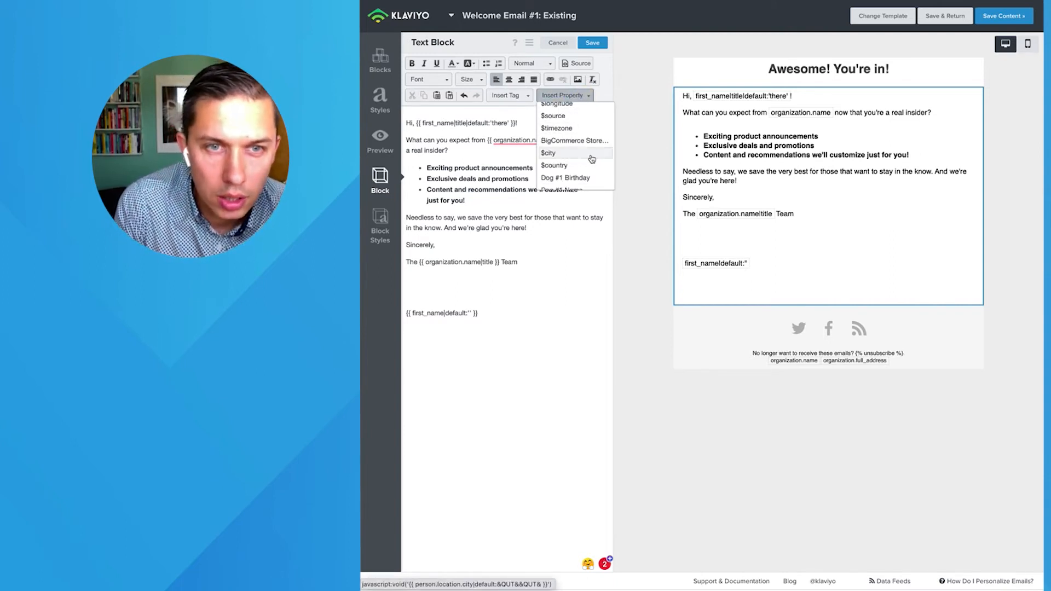
left_click(548, 152)
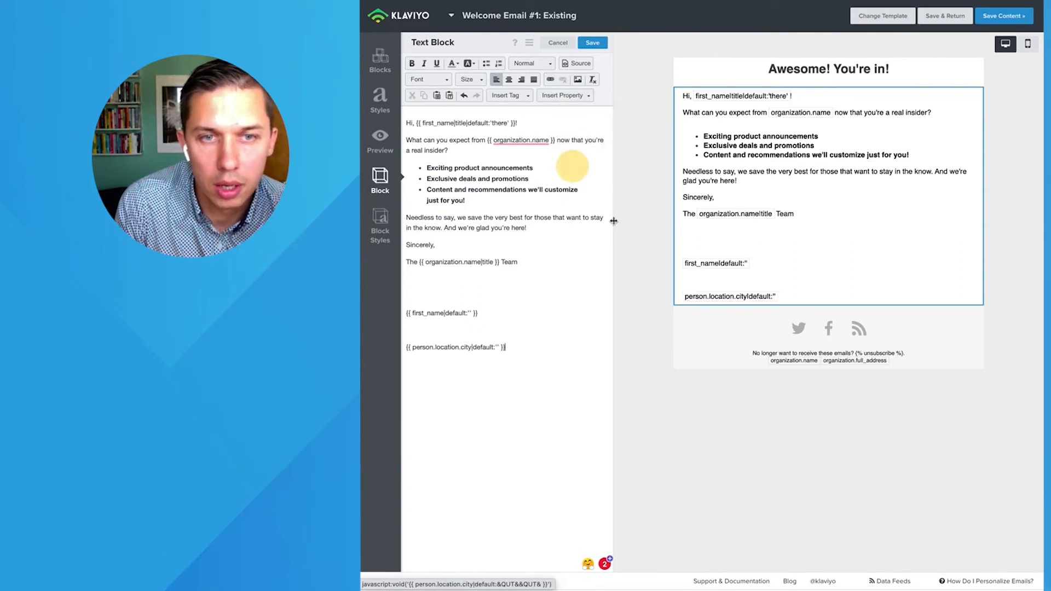
Type ', I am too from' between the tags and select the combined line.
double_click(455, 347)
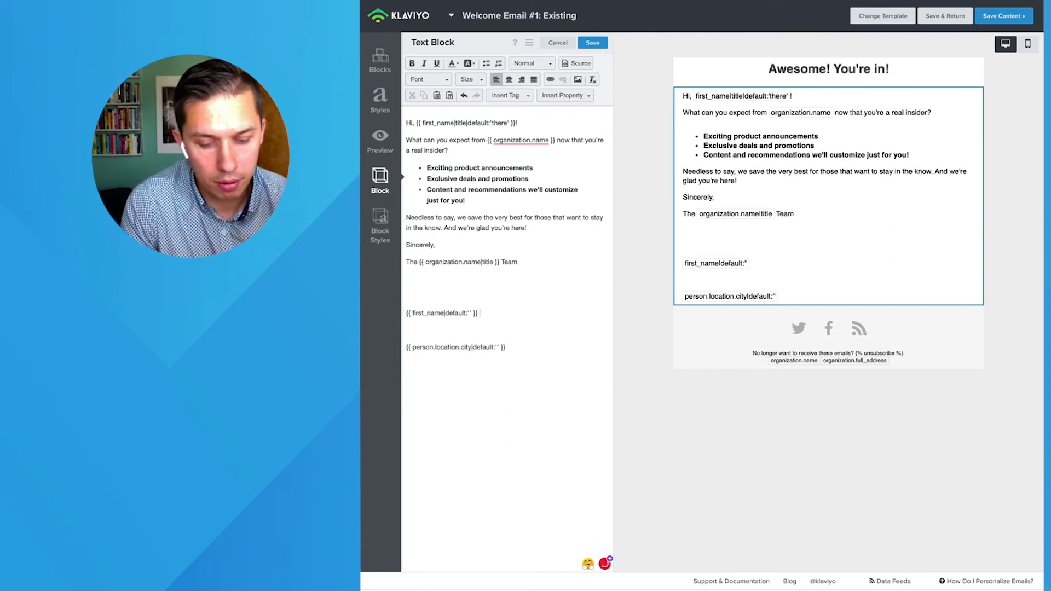
type(", I am too from {{ person.location.city|default:''")
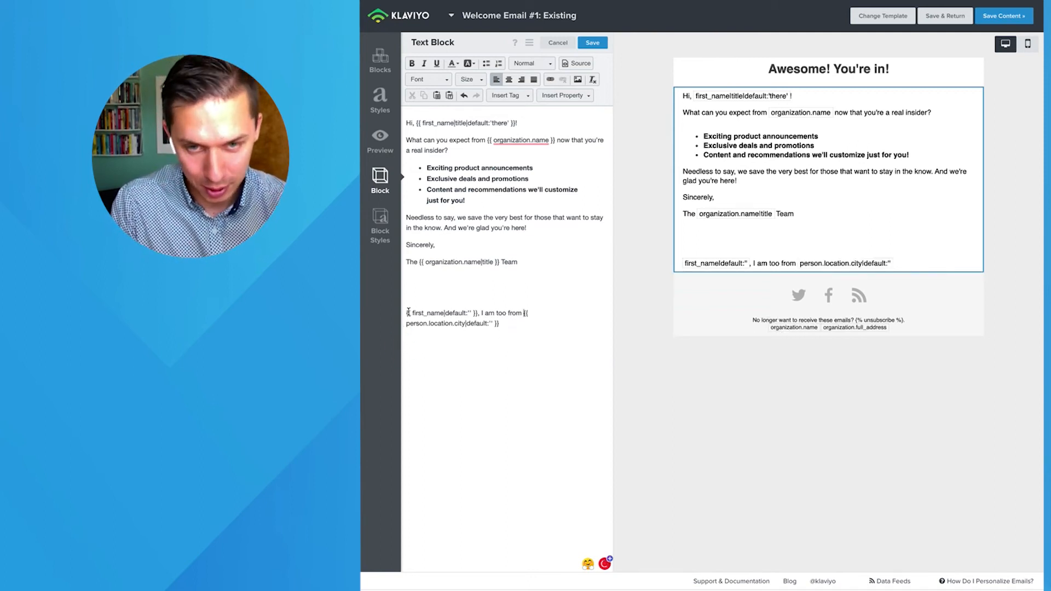
double_click(441, 313)
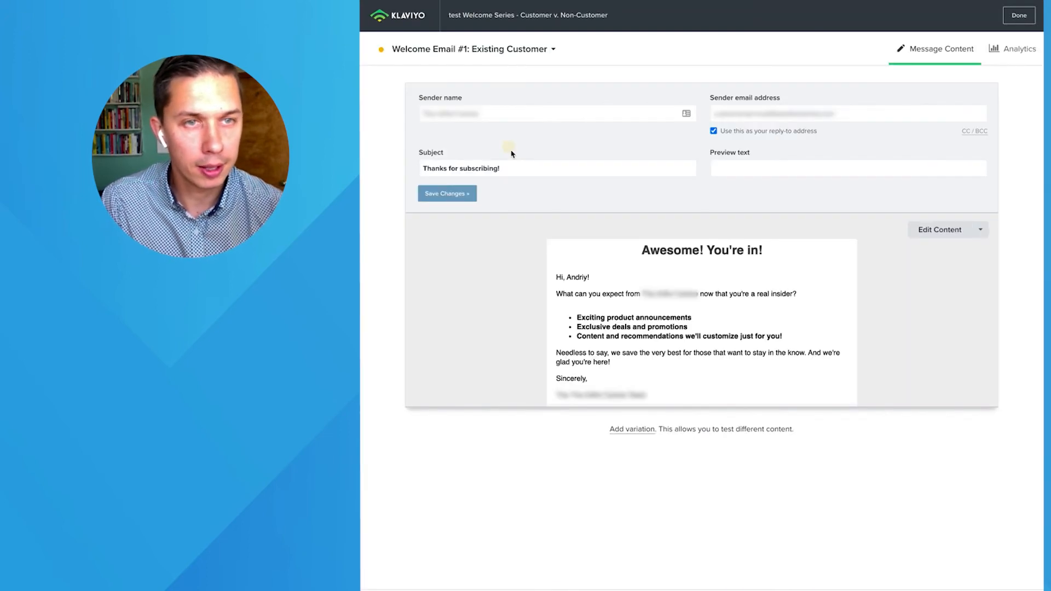
Set subject and preview text to '{{ first_name }}, I am too from {{ city }}' and save.
type("{{ first_name|default:\"\" }}, I am too from {{ person.location.city|default:\"\" }}")
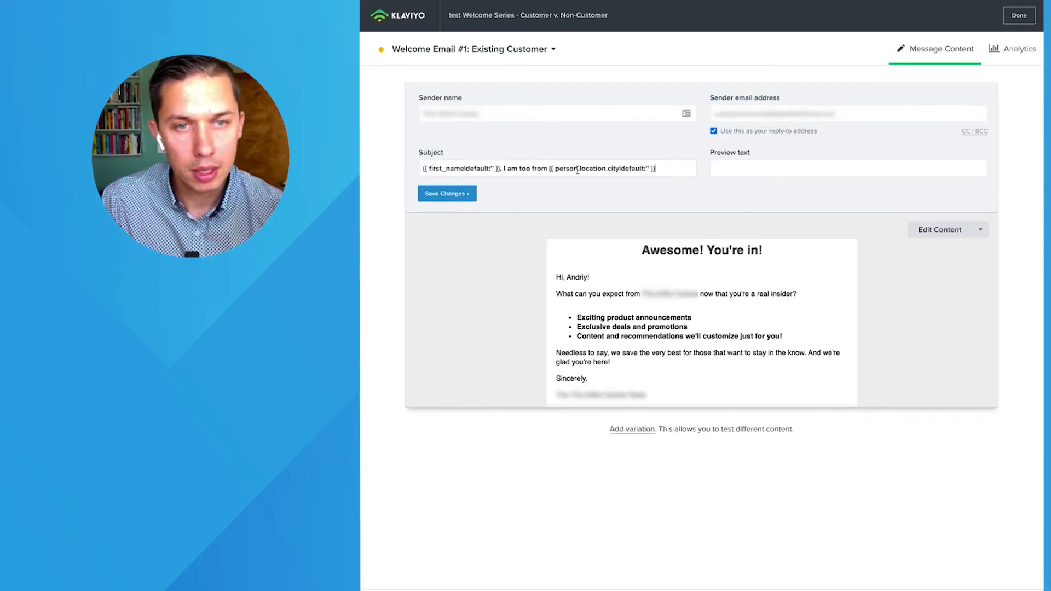
left_click(447, 193)
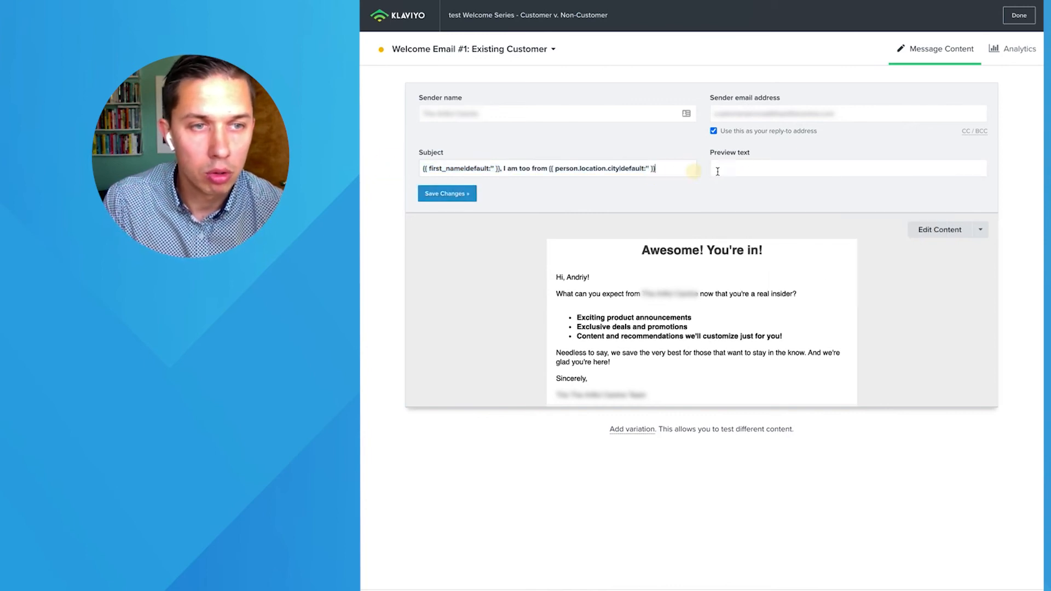
left_click(448, 193)
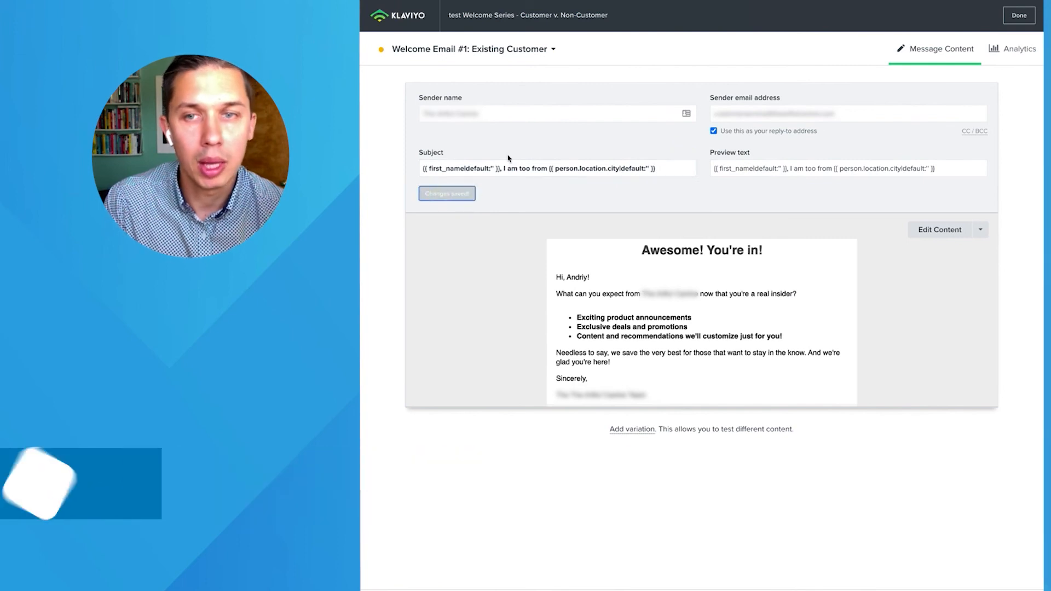